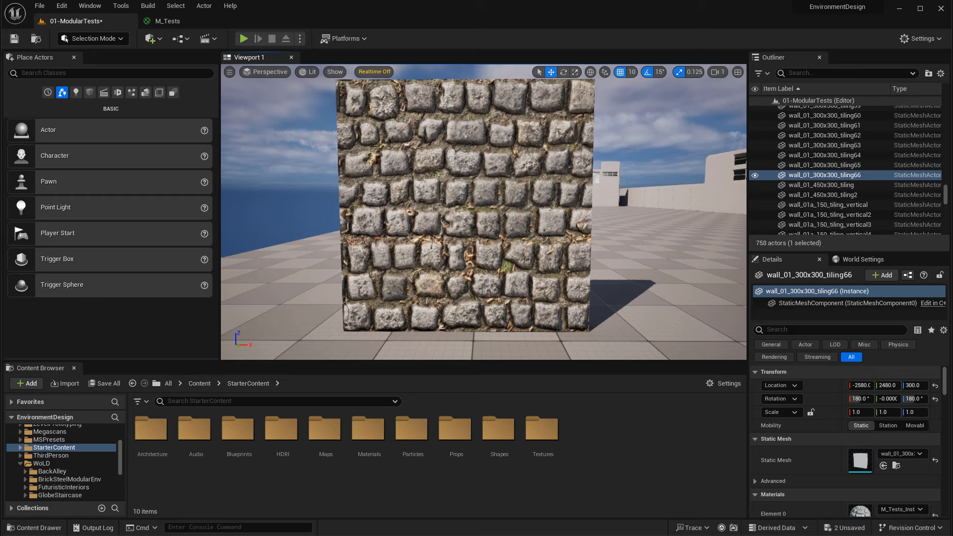
# Inspect the texture coordinate node in the material and switch to the M_Tests_Inst instance
pyautogui.click(168, 21)
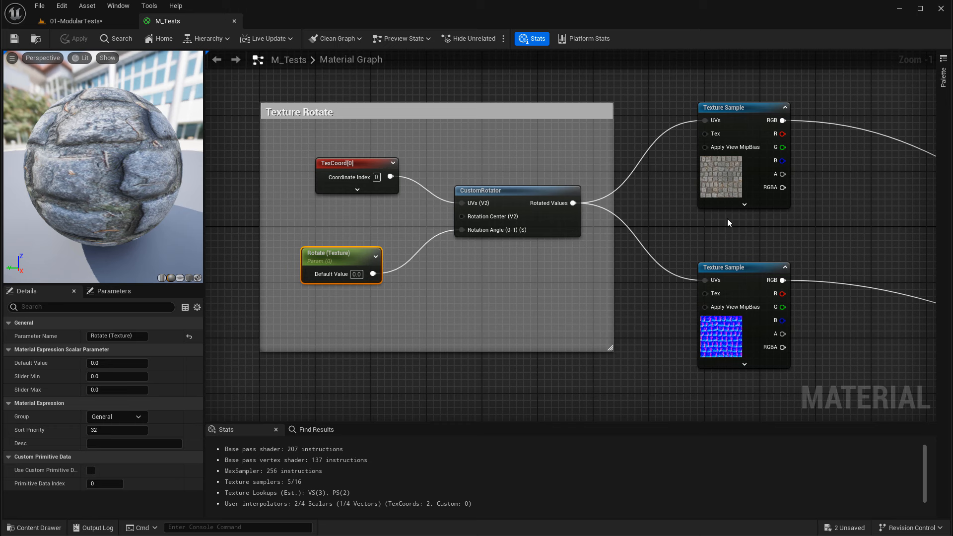
pyautogui.moveTo(478, 163)
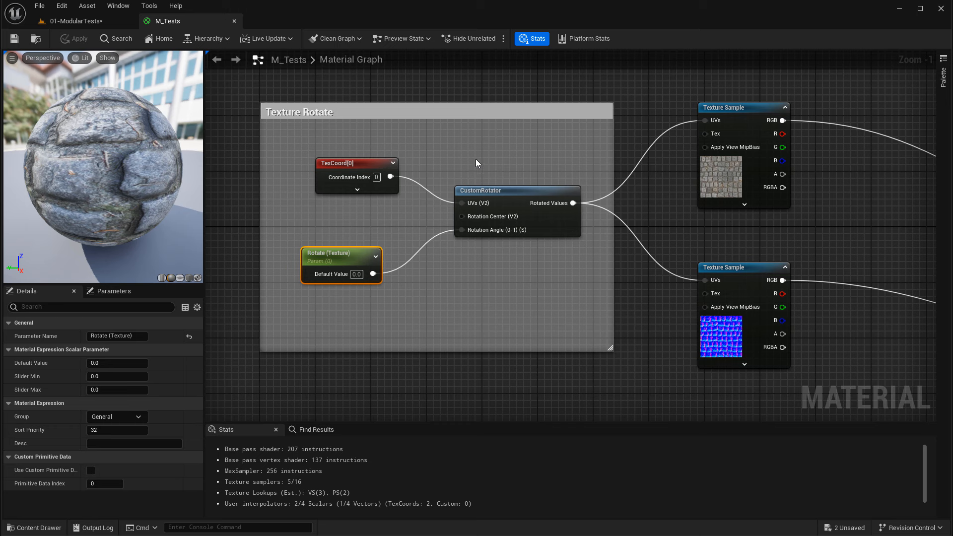
pyautogui.click(357, 163)
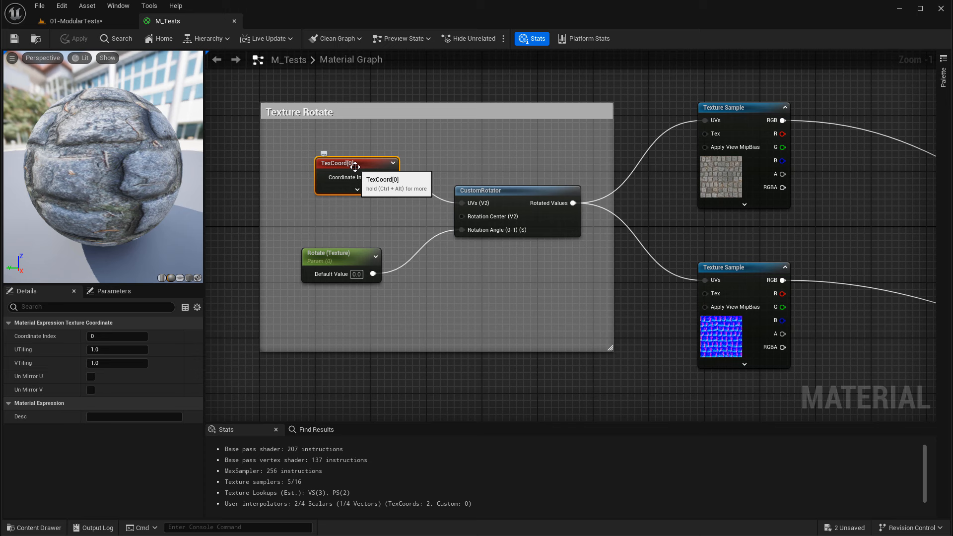
pyautogui.moveTo(323, 221)
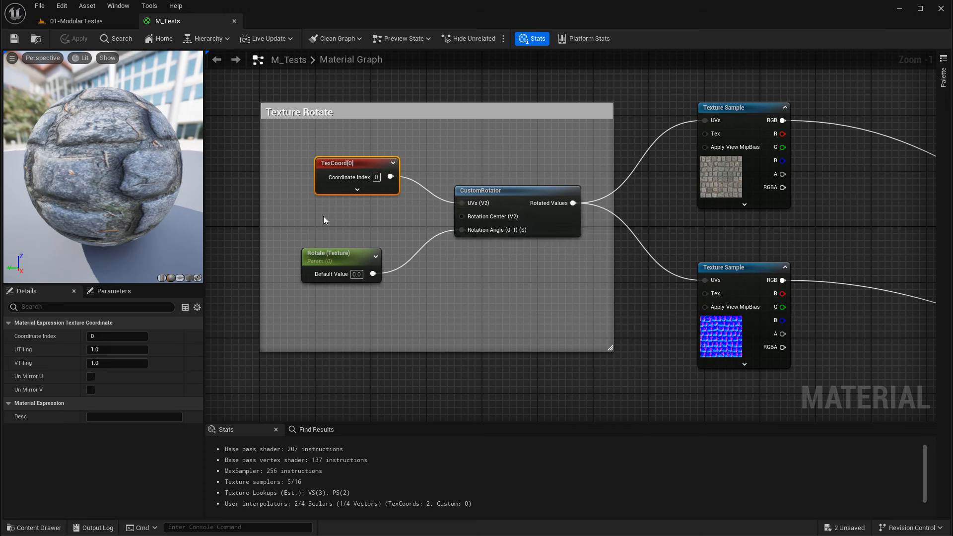
pyautogui.click(340, 253)
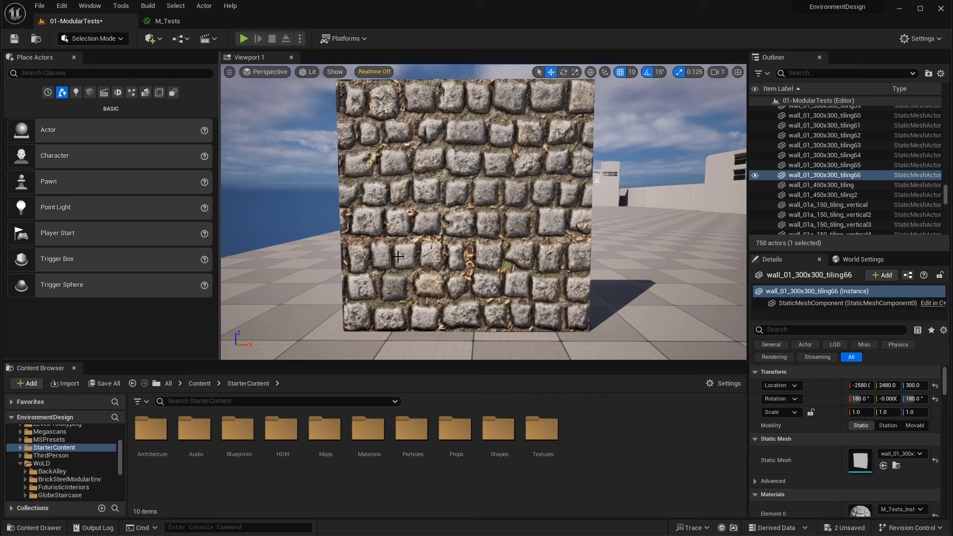
pyautogui.moveTo(438, 218)
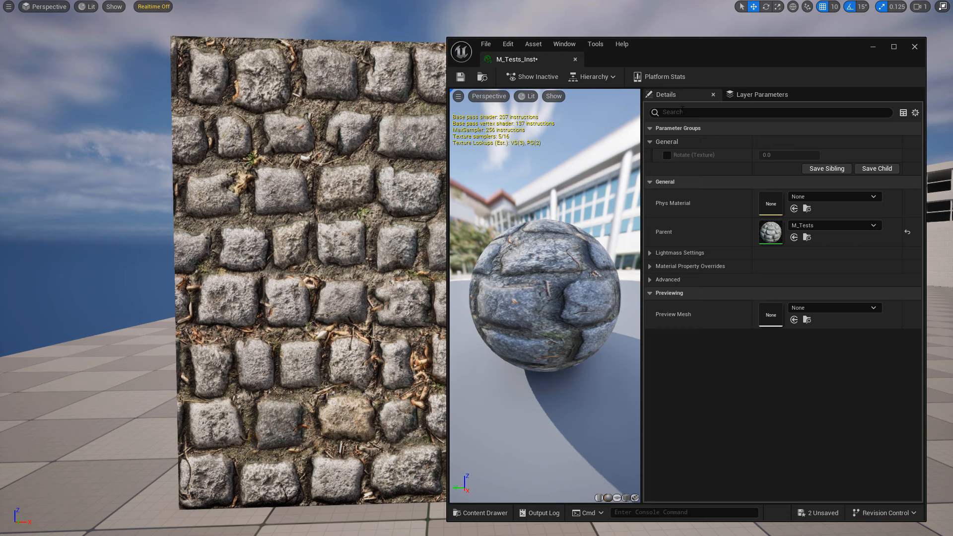
# Override Rotate (Texture), trying 0.5, 0.75 and 0.4 before settling on 0.5
pyautogui.click(667, 154)
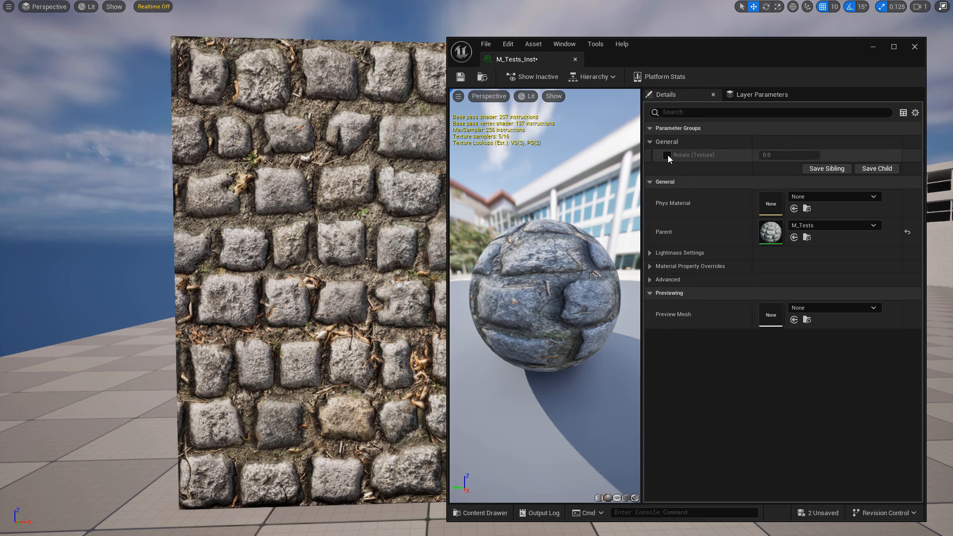
pyautogui.click(667, 155)
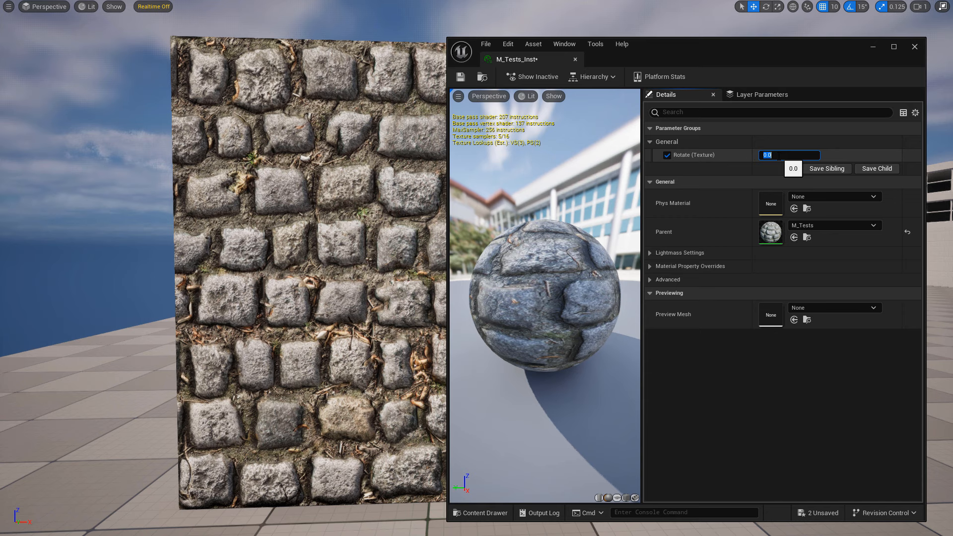
pyautogui.write('0.5')
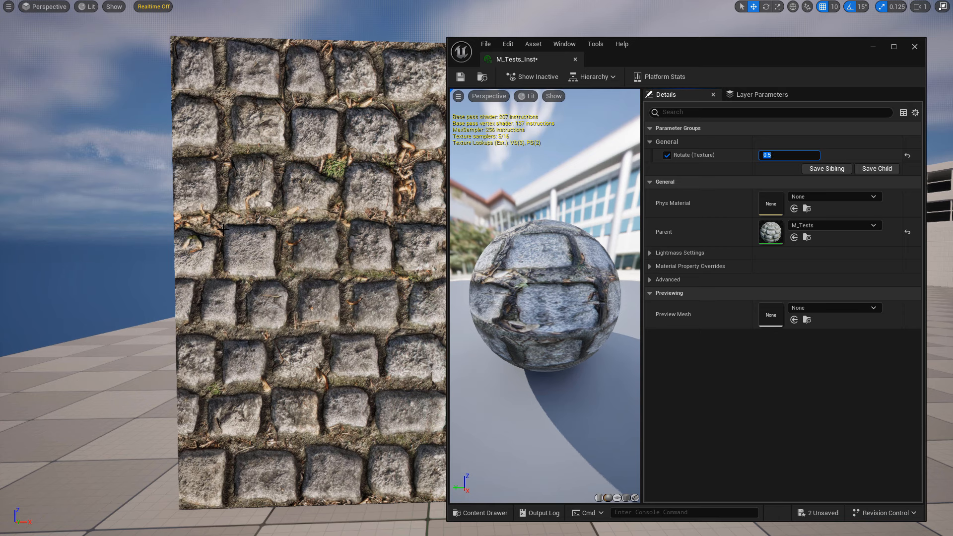
pyautogui.write('0.75')
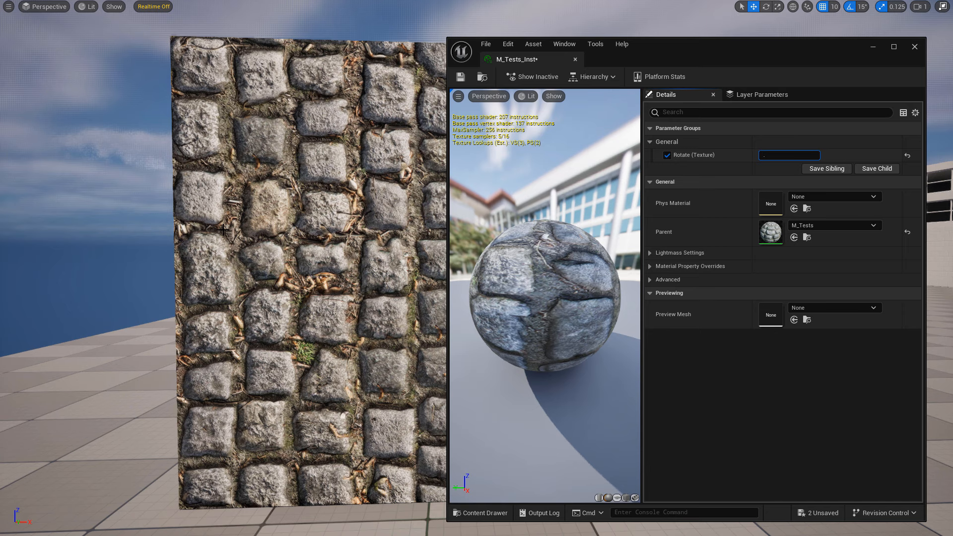
pyautogui.write('0.4')
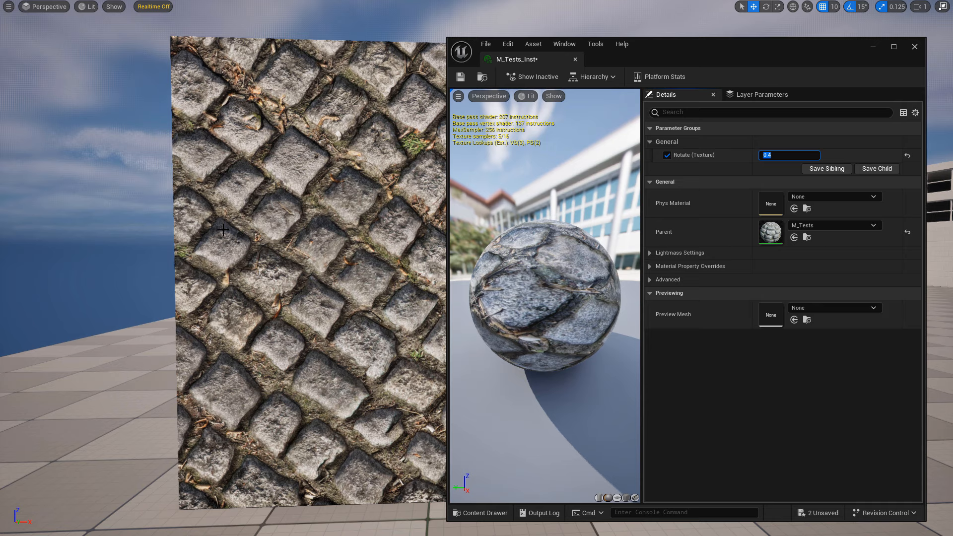
pyautogui.write('0.5')
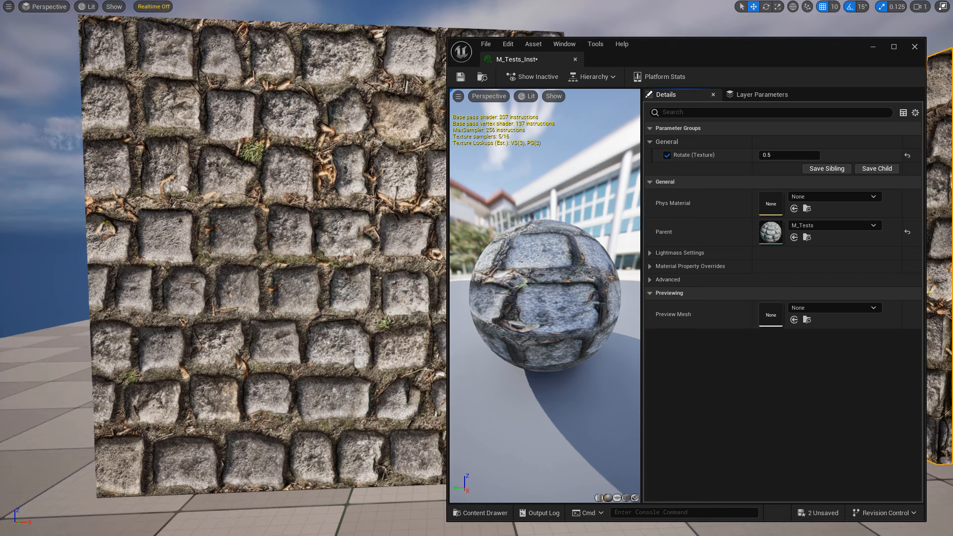
pyautogui.moveTo(242, 180)
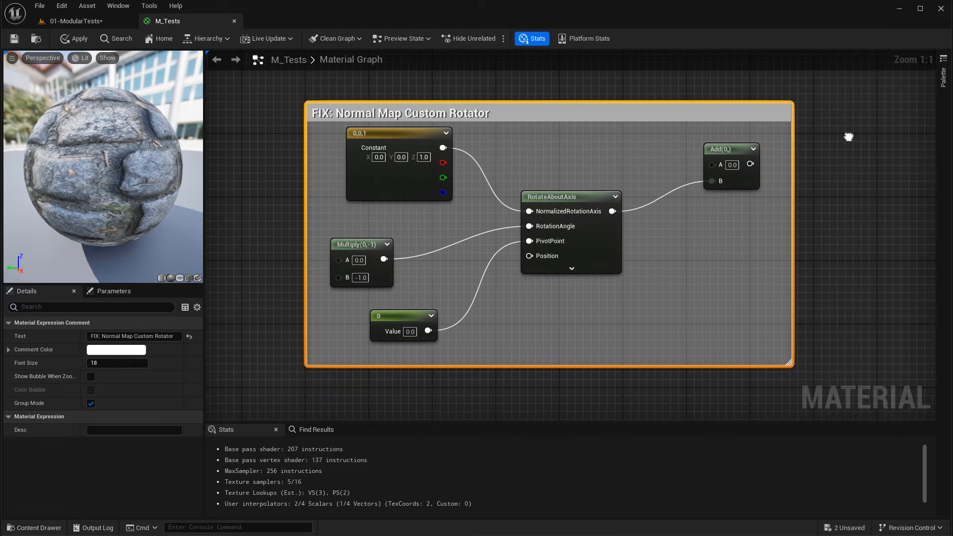
pyautogui.moveTo(848, 137)
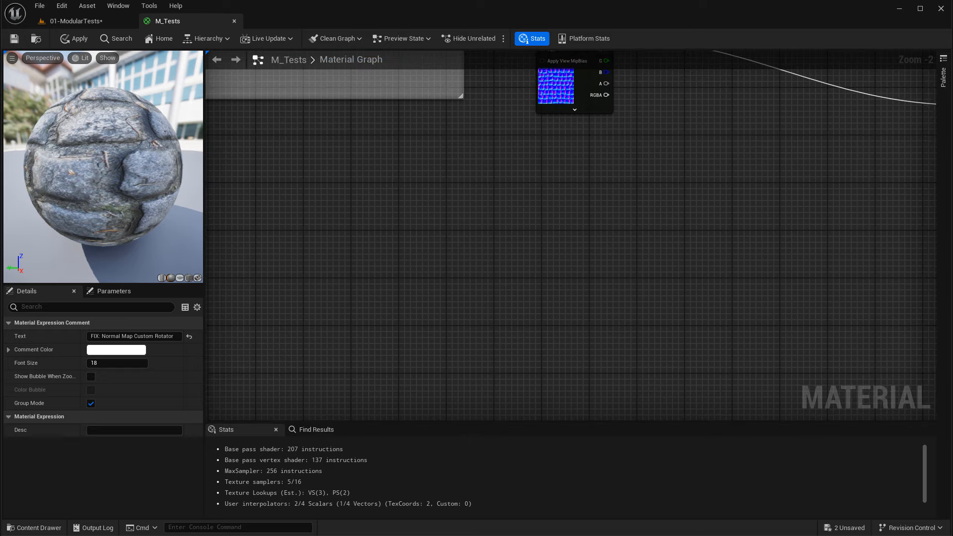
# Place a Constant3Vector 0,0,1, a Multiply by -1 beneath it, and a scalar Constant 0
pyautogui.click(578, 220)
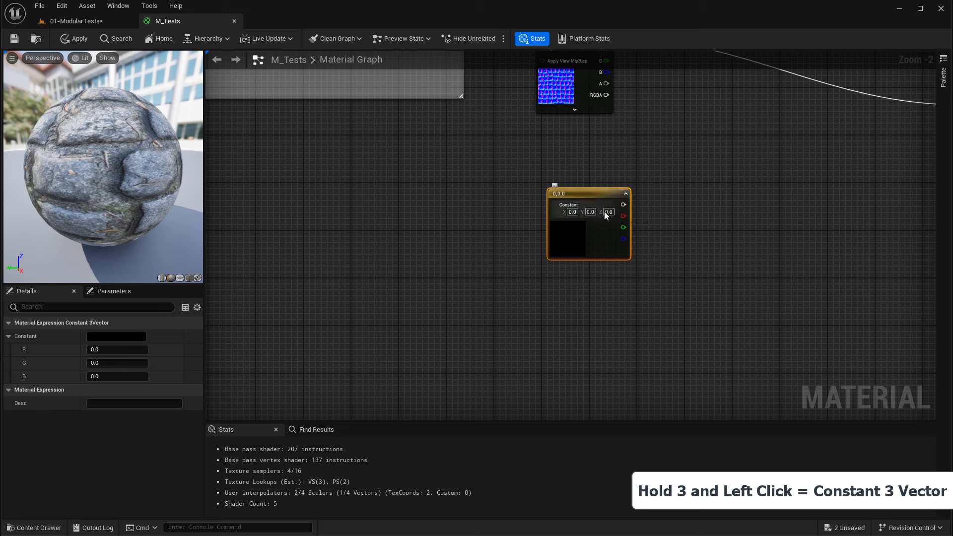
pyautogui.moveTo(608, 211)
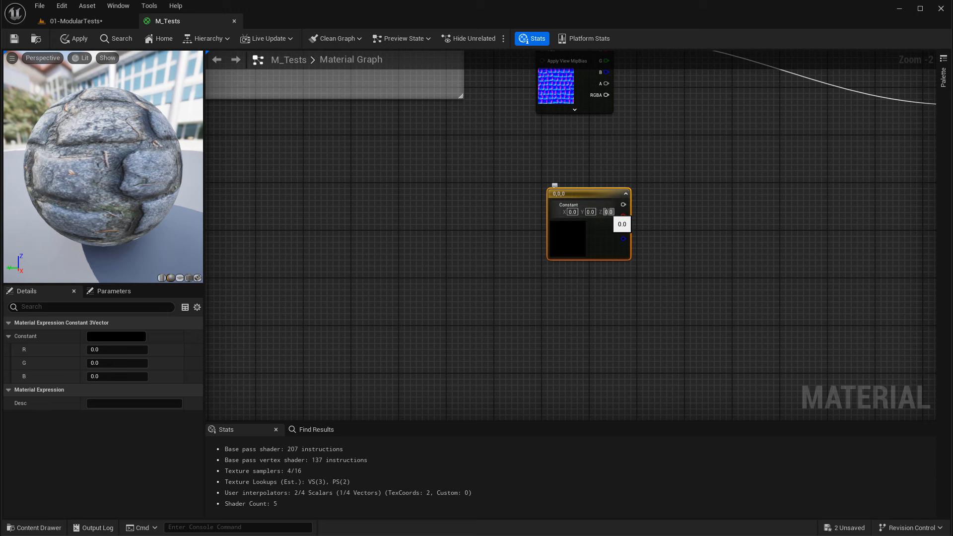
pyautogui.write('1.0')
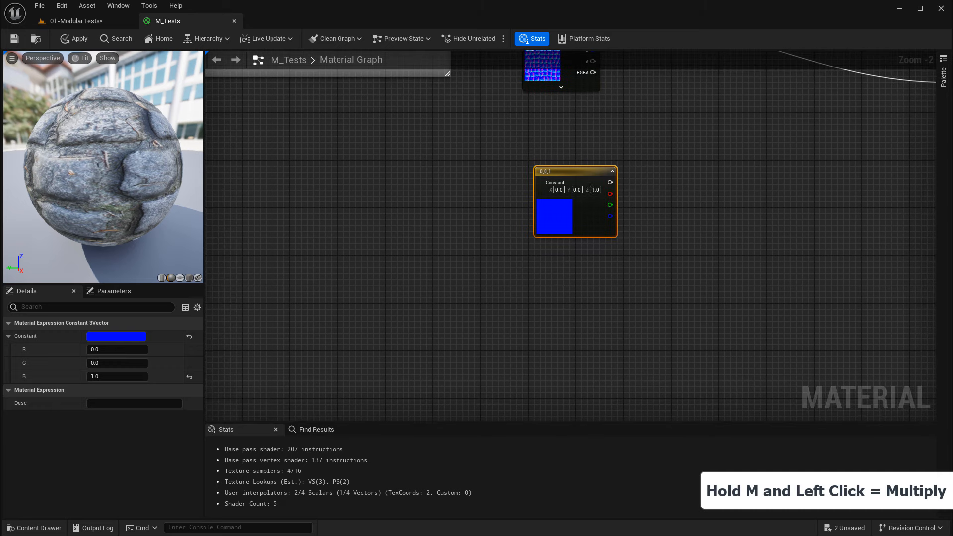
pyautogui.click(592, 307)
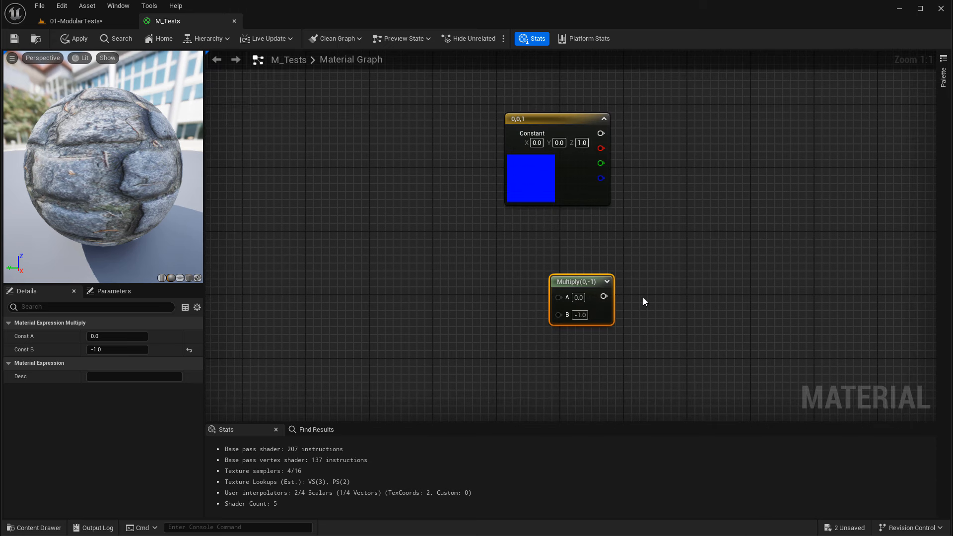
pyautogui.moveTo(580, 281); pyautogui.dragTo(574, 246)
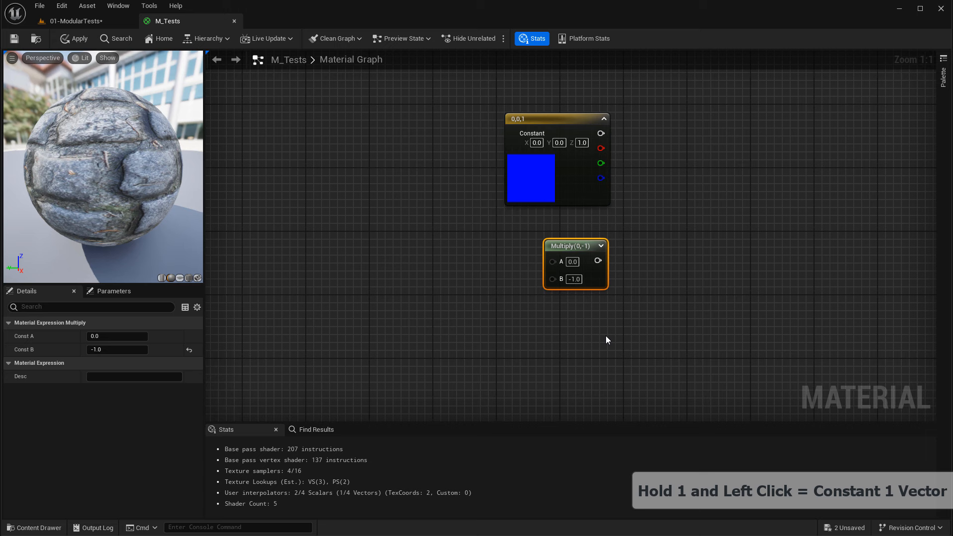
pyautogui.click(575, 337)
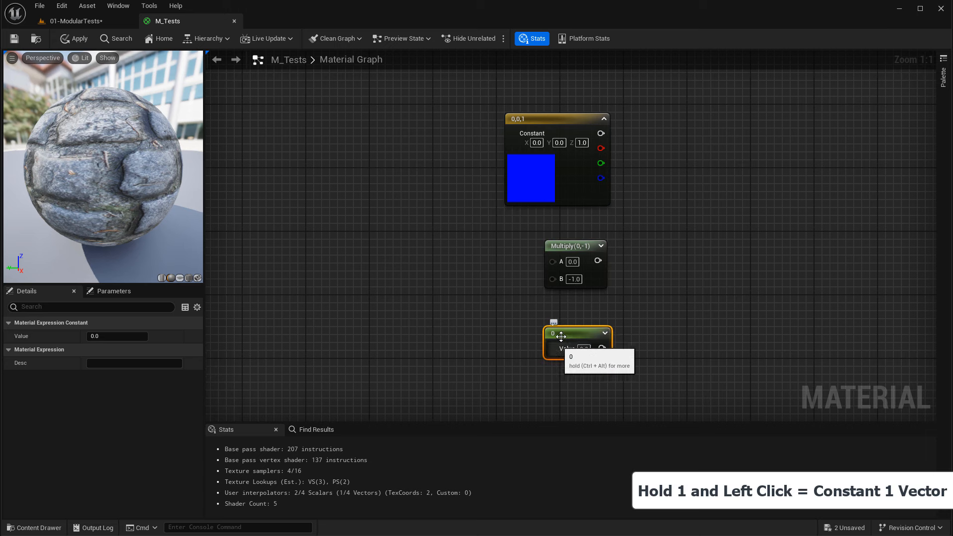
pyautogui.moveTo(813, 262)
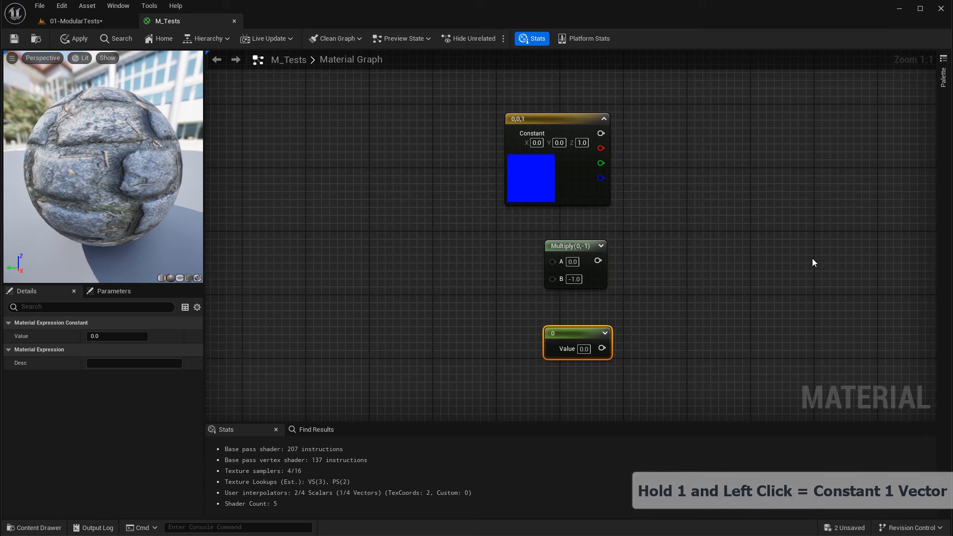
pyautogui.moveTo(622, 87)
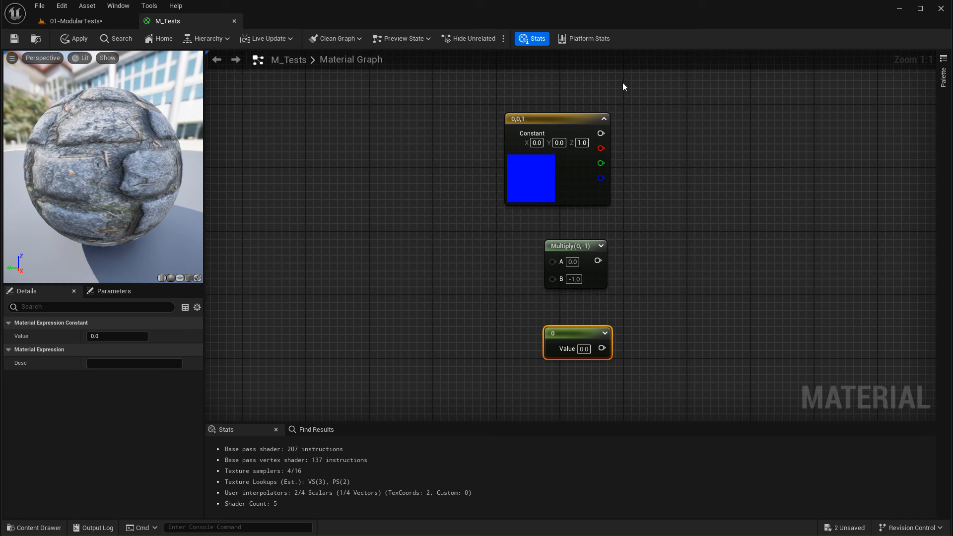
pyautogui.moveTo(637, 227)
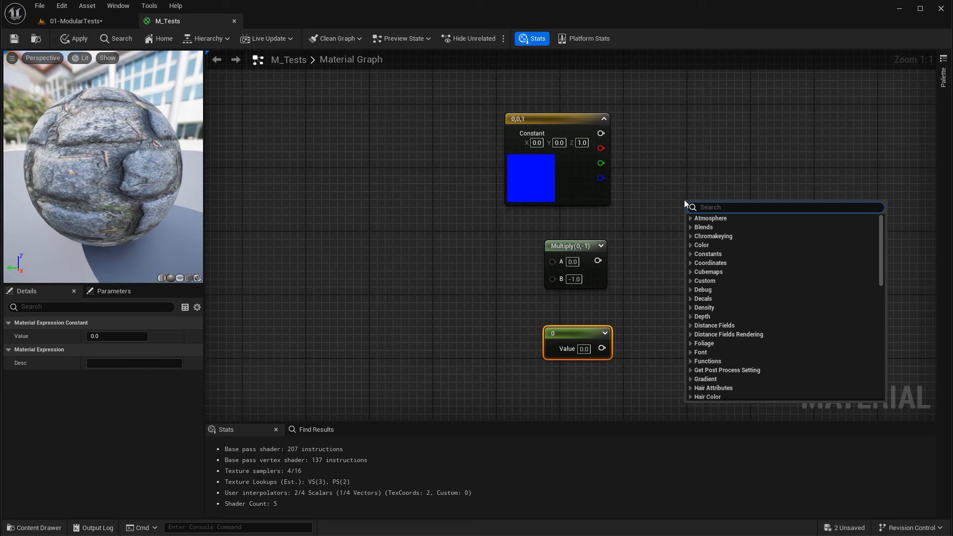
# Add RotateAboutAxis, wiring the 0,0,1 constant to its axis and Rotate (Texture) into the angle chain
pyautogui.write('rotateabout')
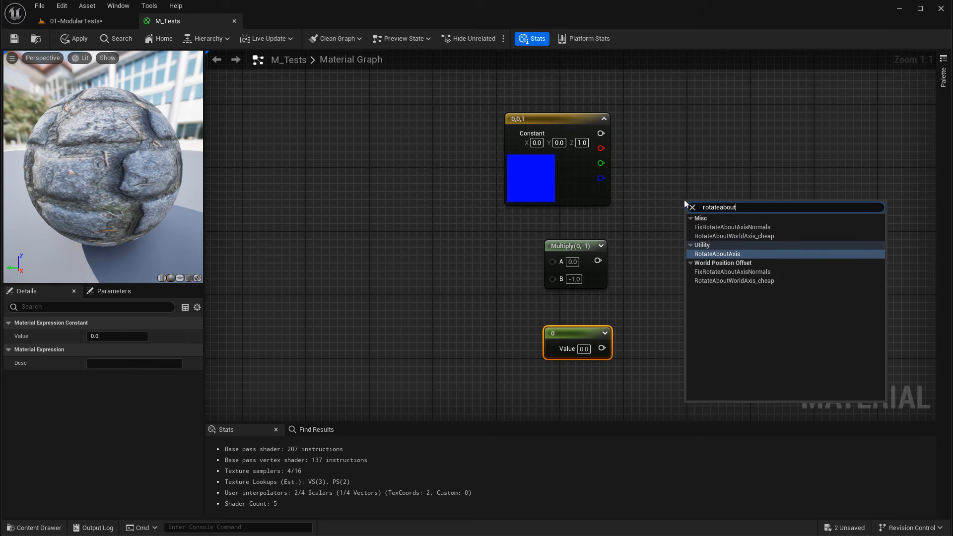
pyautogui.click(717, 254)
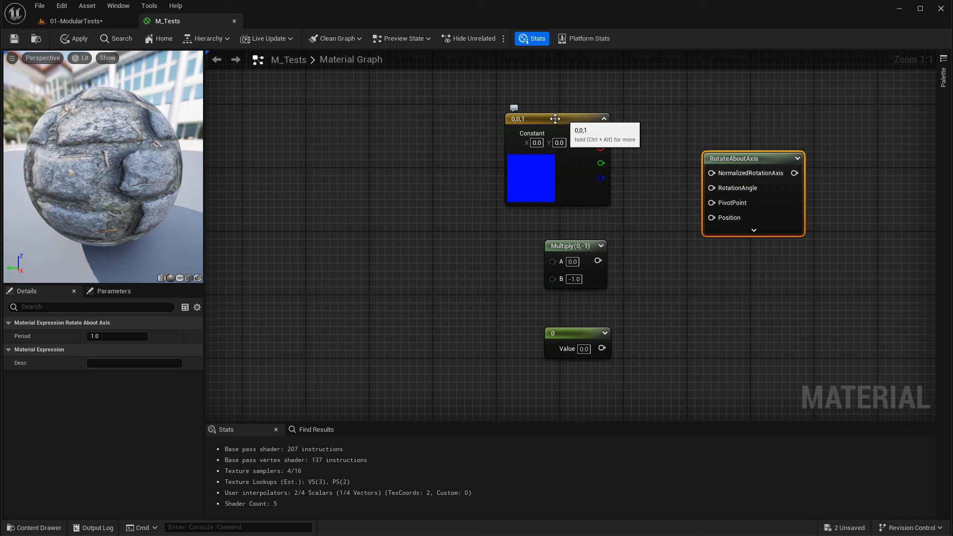
pyautogui.moveTo(599, 133); pyautogui.dragTo(711, 173)
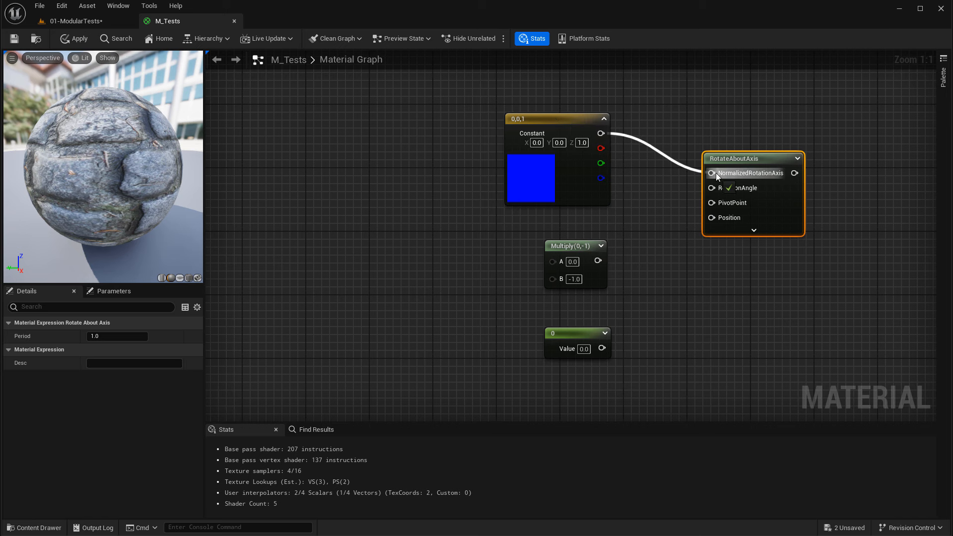
pyautogui.moveTo(712, 173)
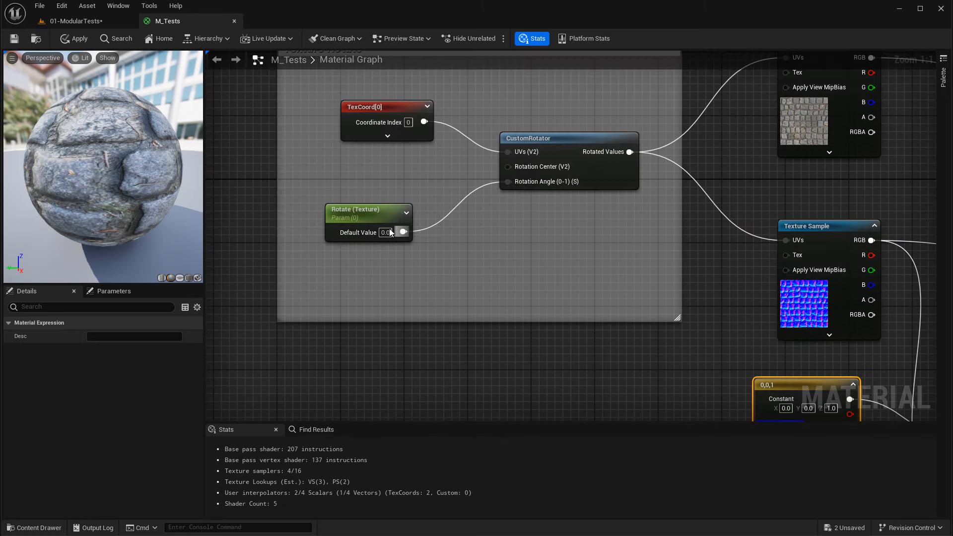
pyautogui.moveTo(381, 237)
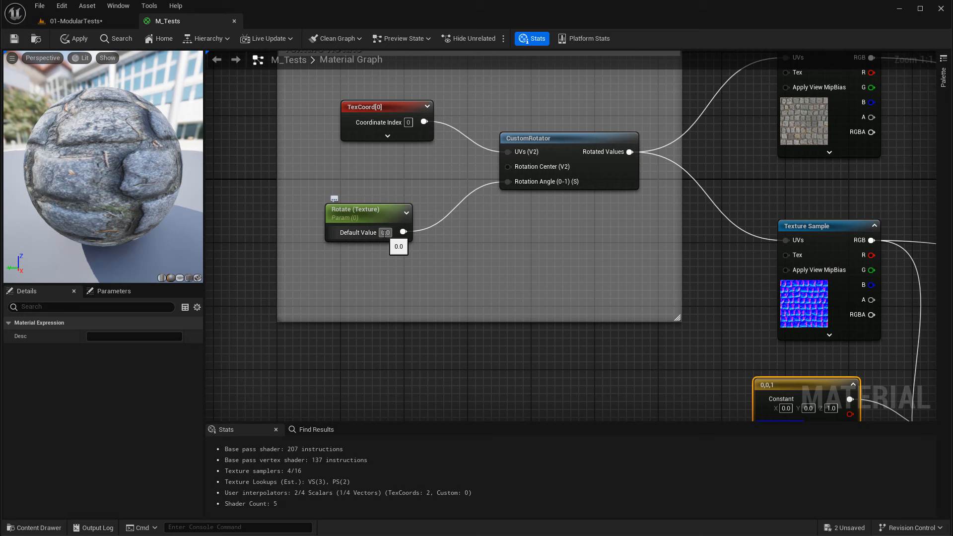
pyautogui.moveTo(402, 231); pyautogui.dragTo(546, 292)
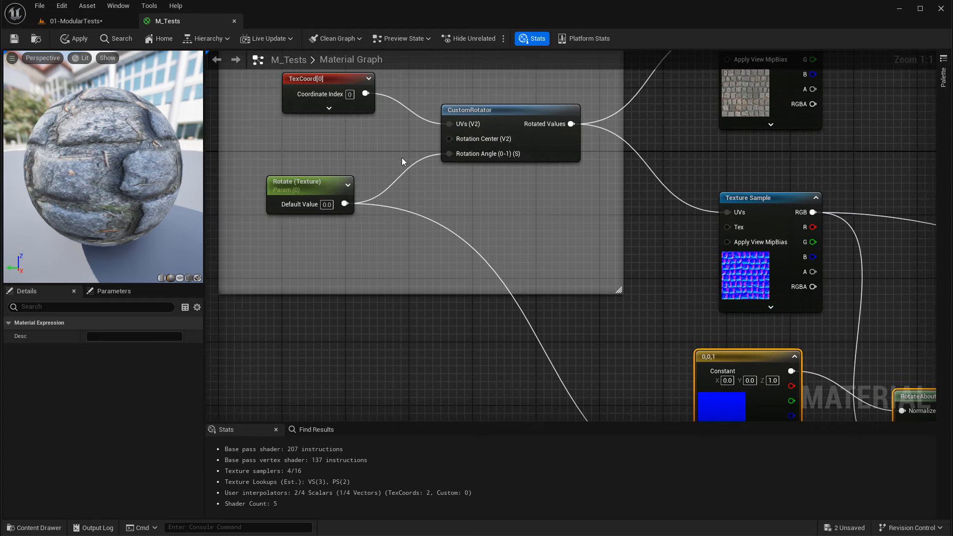
pyautogui.moveTo(492, 111)
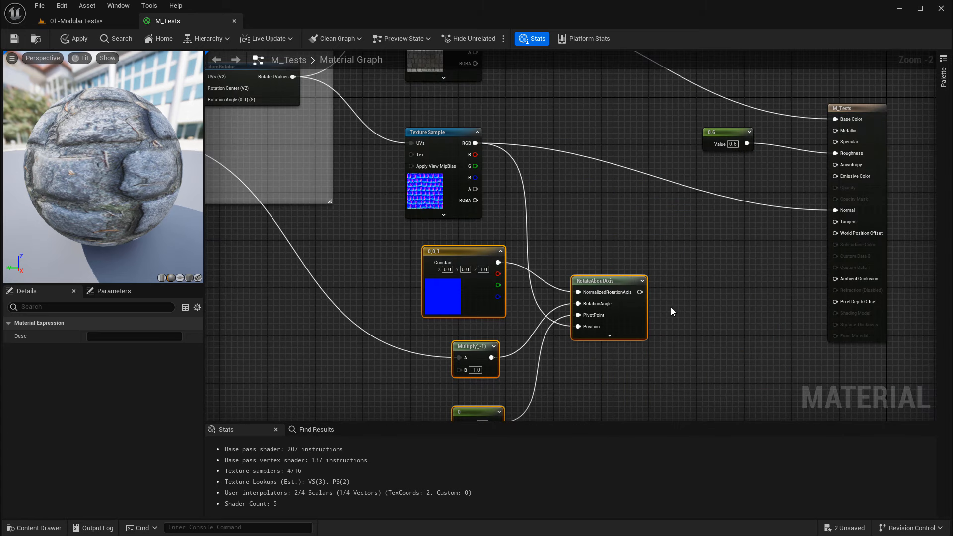
# Add an Add node after RotateAboutAxis to sum its result with the normal sample
pyautogui.click(607, 280)
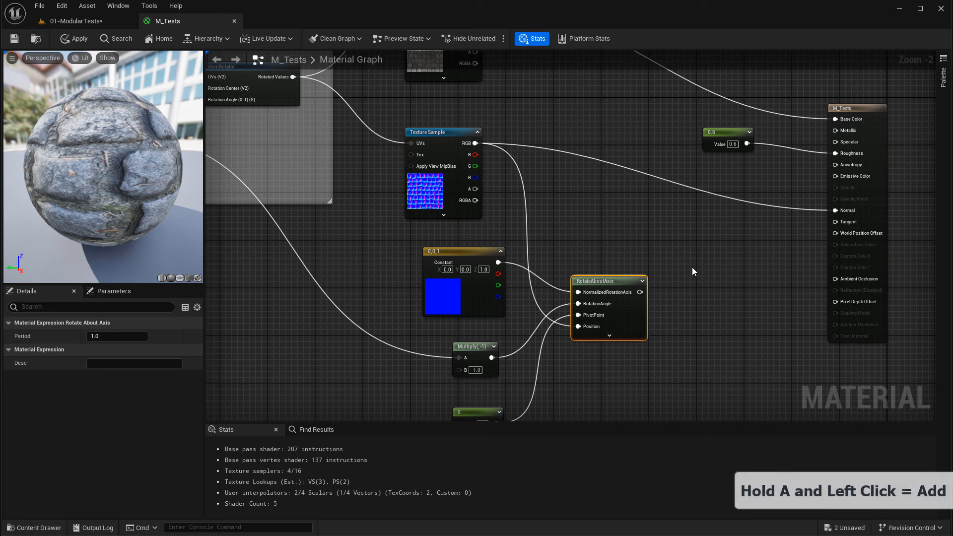
pyautogui.click(693, 238)
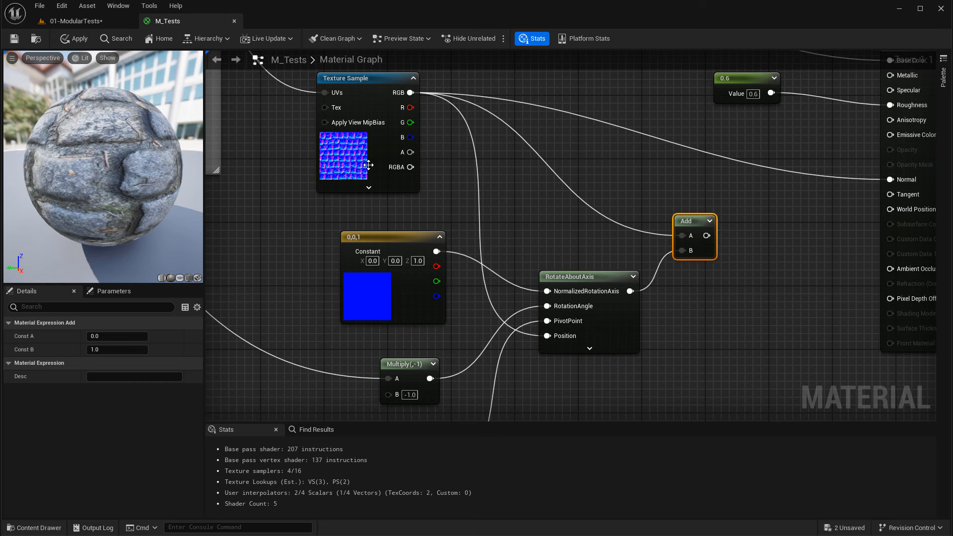
pyautogui.moveTo(506, 365)
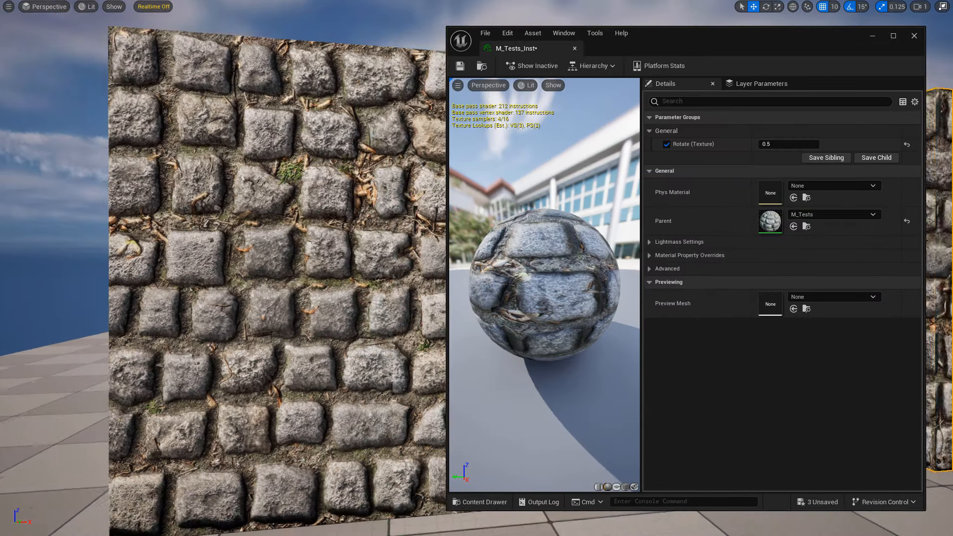
# Test the instance's Rotate (Texture) at 0.0, 0.5 and finally 0.7 on the wall
pyautogui.click(788, 144)
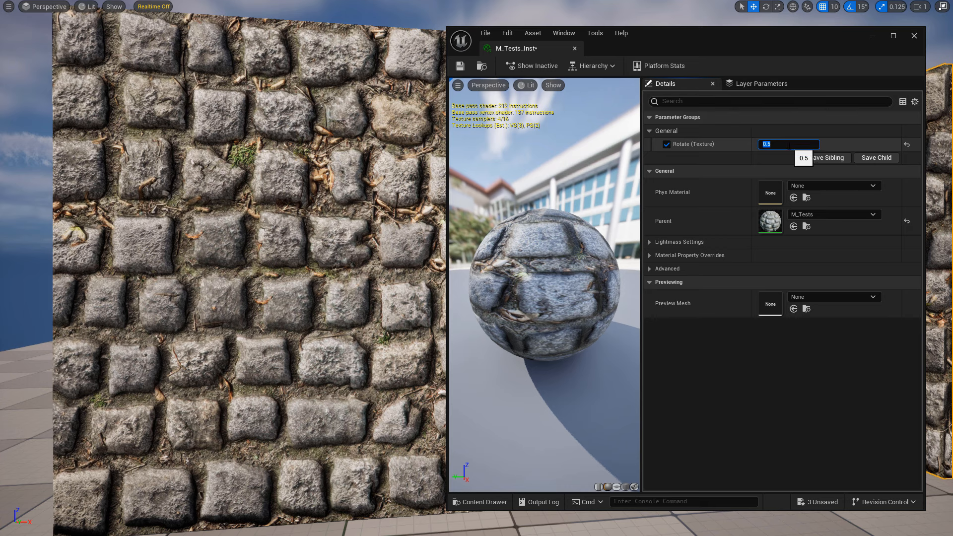
pyautogui.write('0.0')
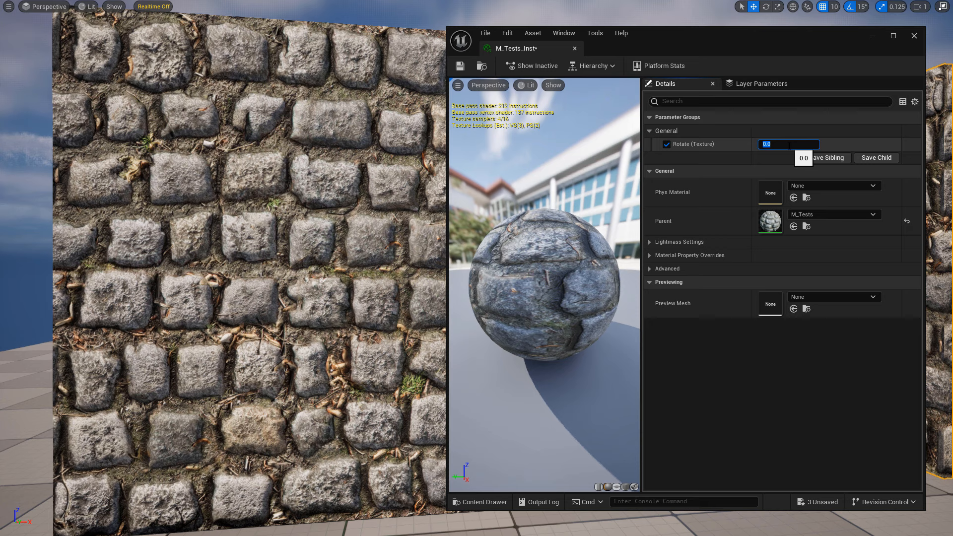
pyautogui.moveTo(789, 156)
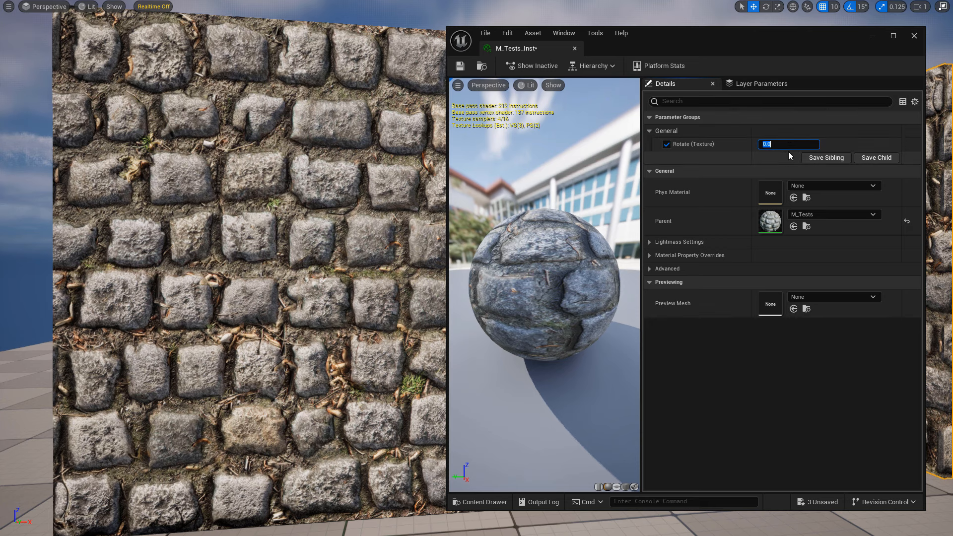
pyautogui.write('0.5')
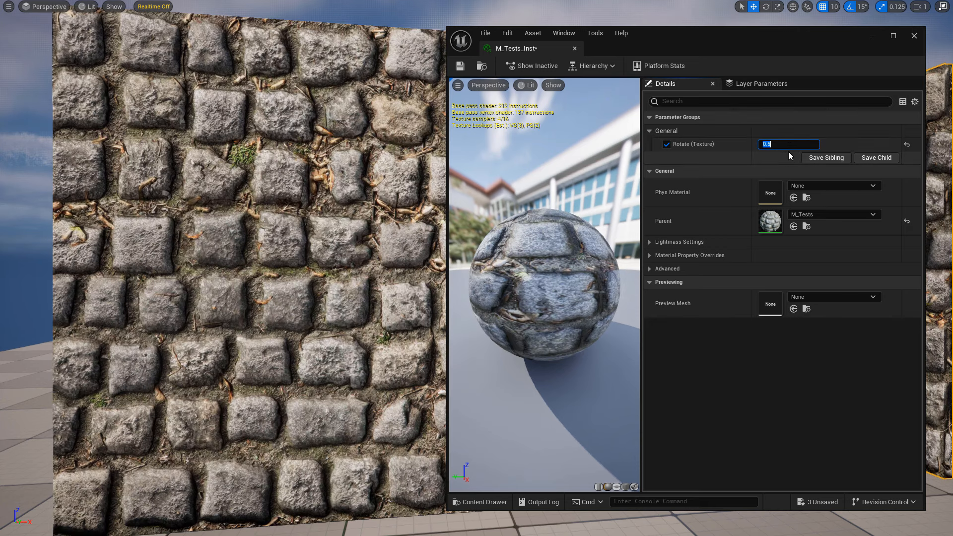
pyautogui.write('.7')
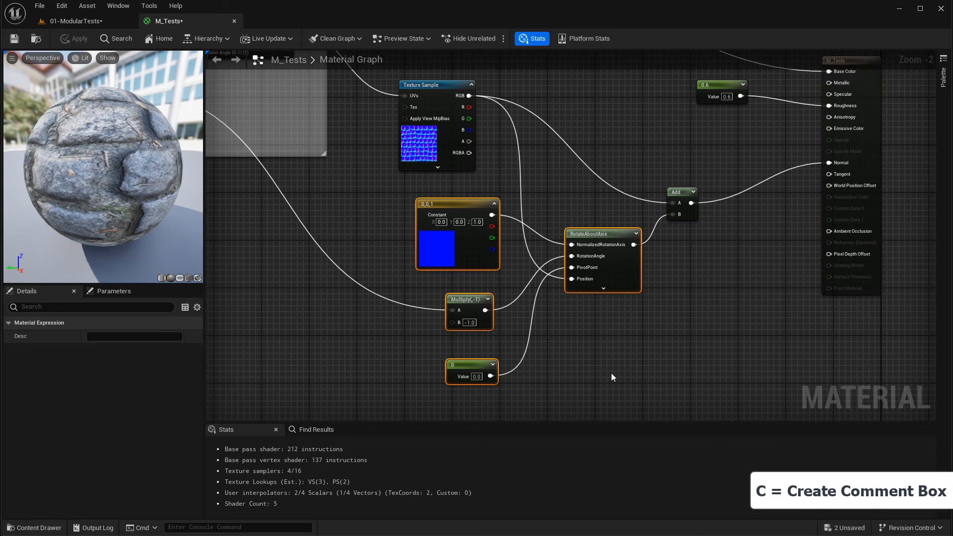
# Wrap the selected fix nodes in a comment titled 'Fix Normal Map Rotation'
pyautogui.press('c')
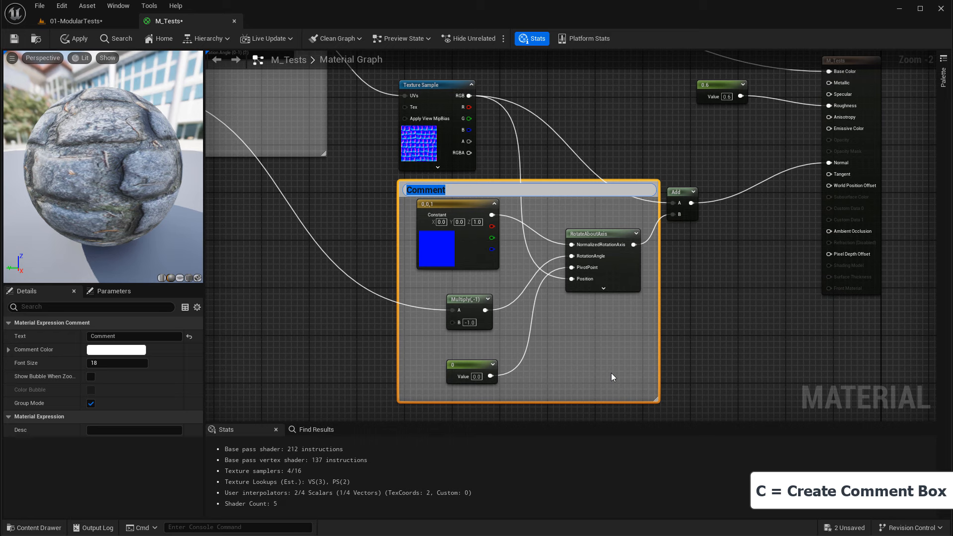
pyautogui.write('Fix Normal Map Rotr')
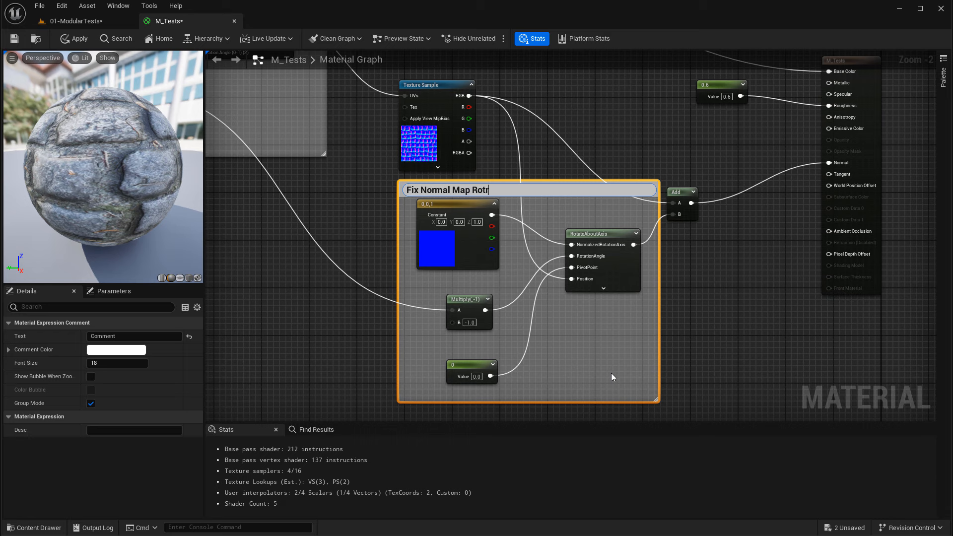